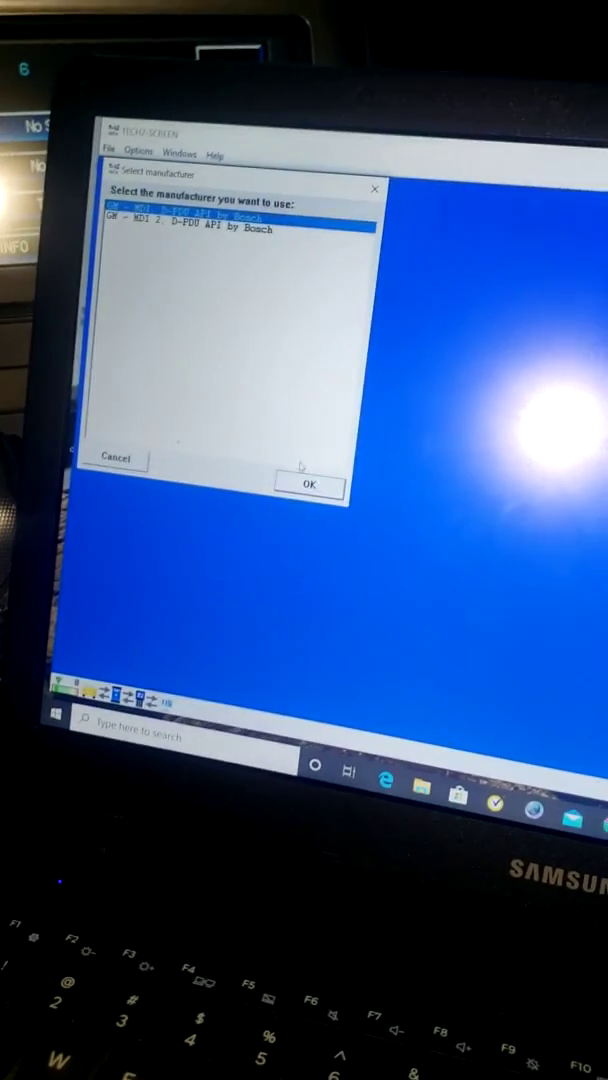
Confirm the manufacturer and communication interface, then continue past the Tech 2 startup screen.
click(308, 484)
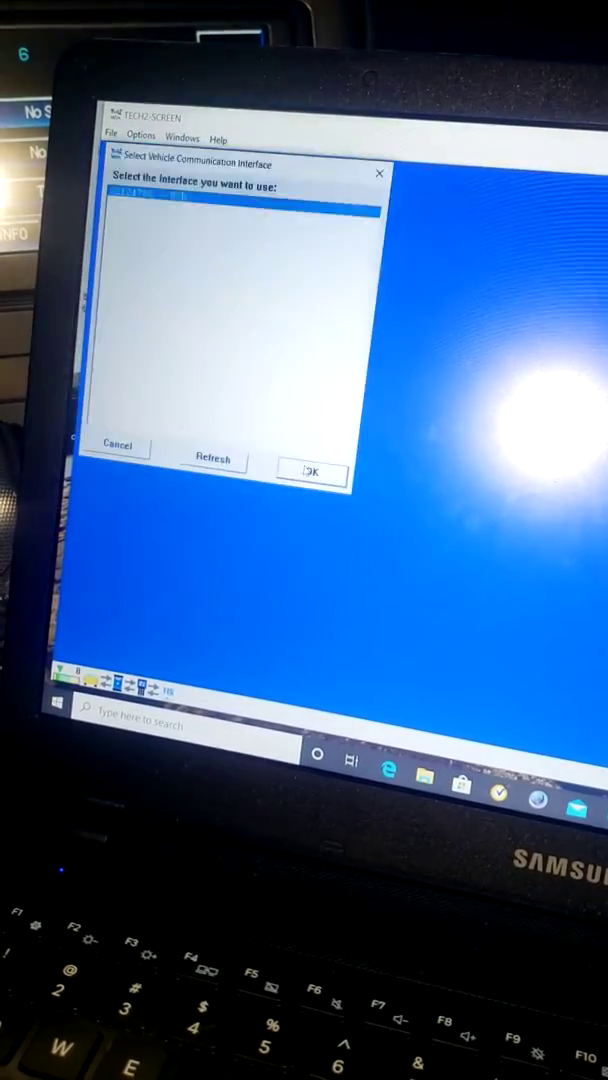
click(312, 474)
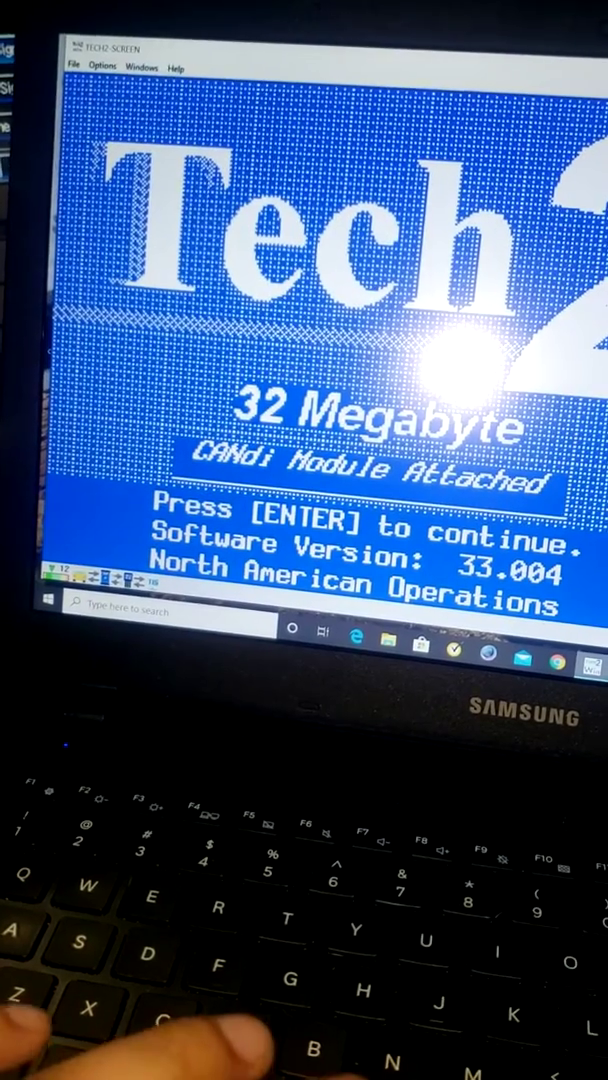
key(enter)
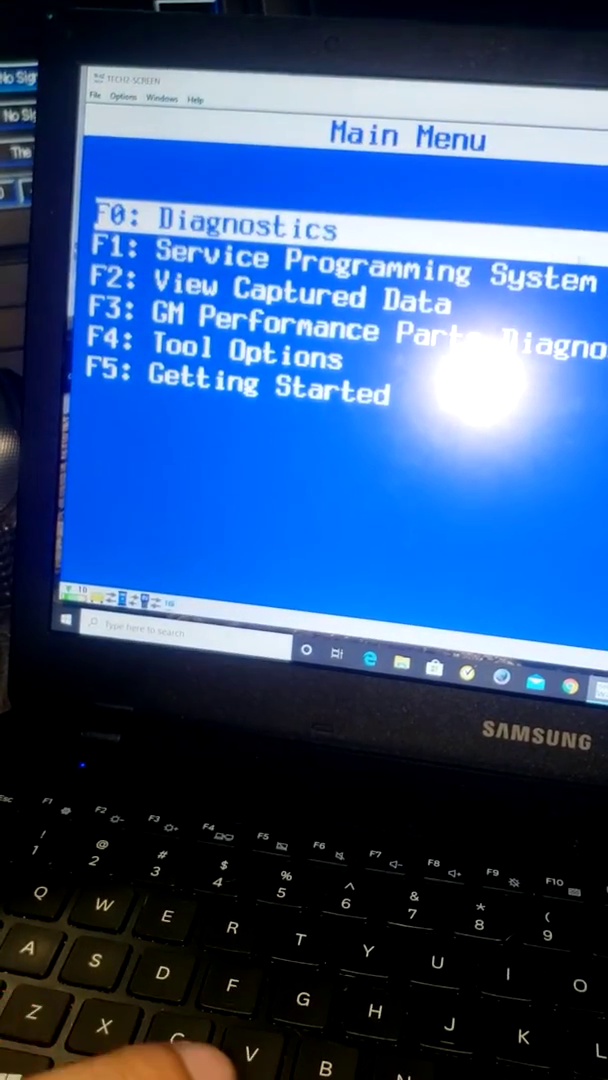
Enter Diagnostics (F0) from the Tech 2 main menu.
key(F0)
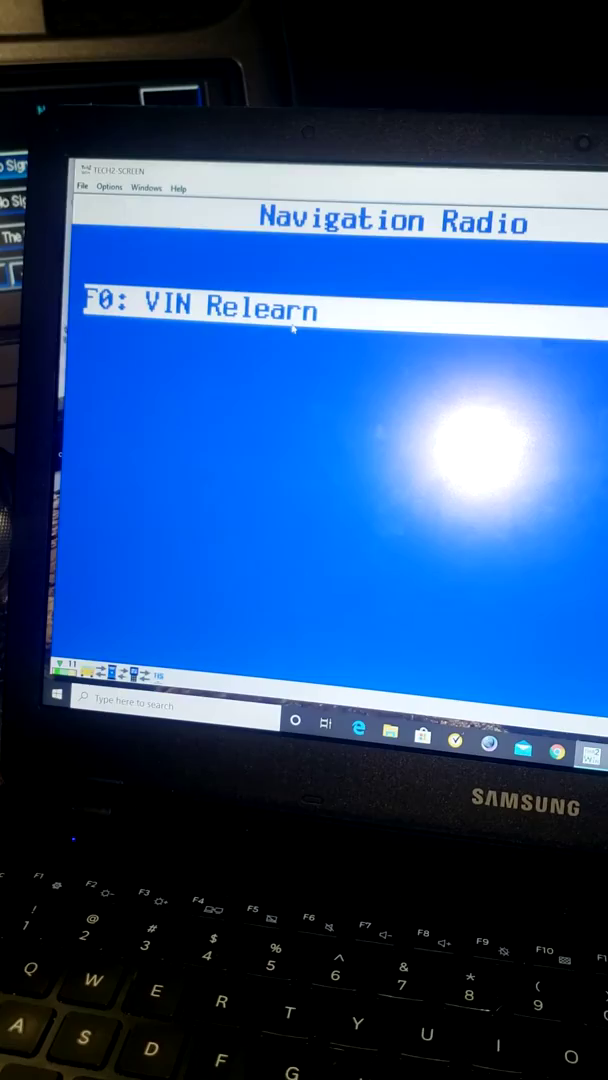
Start the VIN Relearn function from the Navigation Radio menu.
click(200, 304)
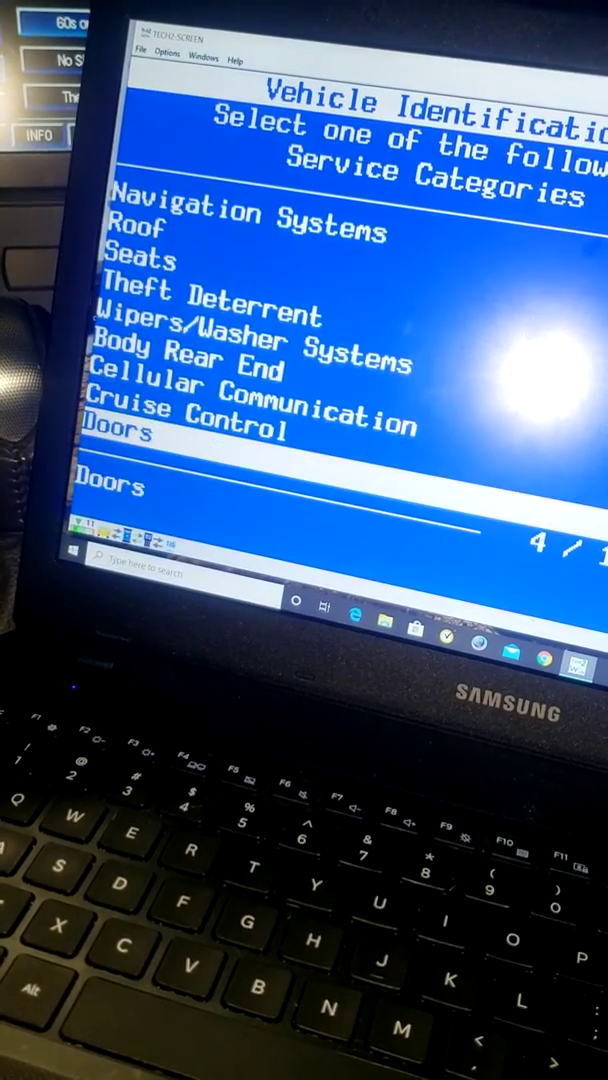
key(Down)
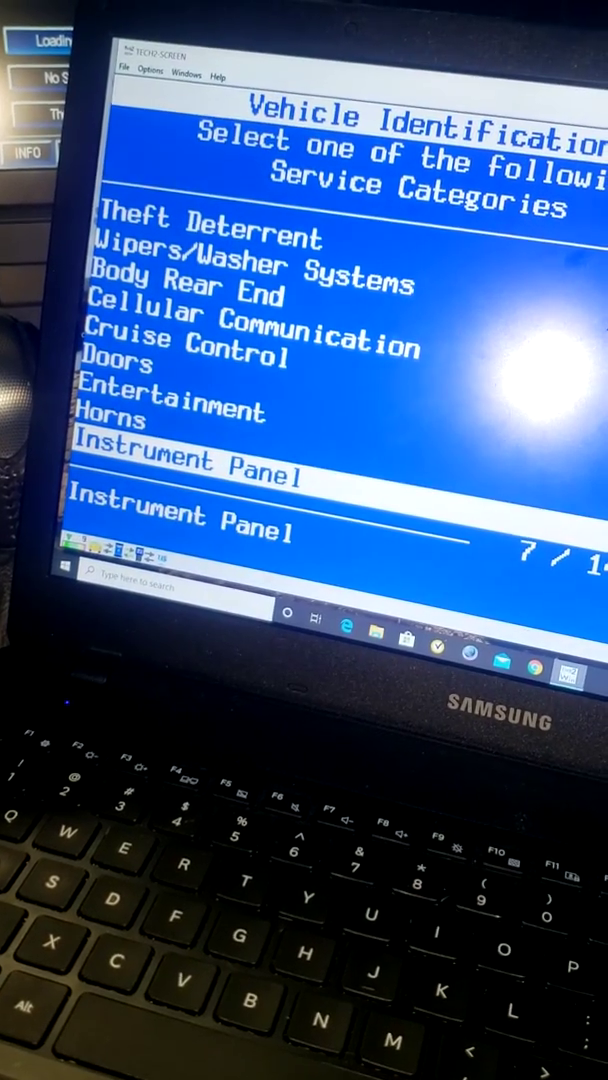
key(Down)
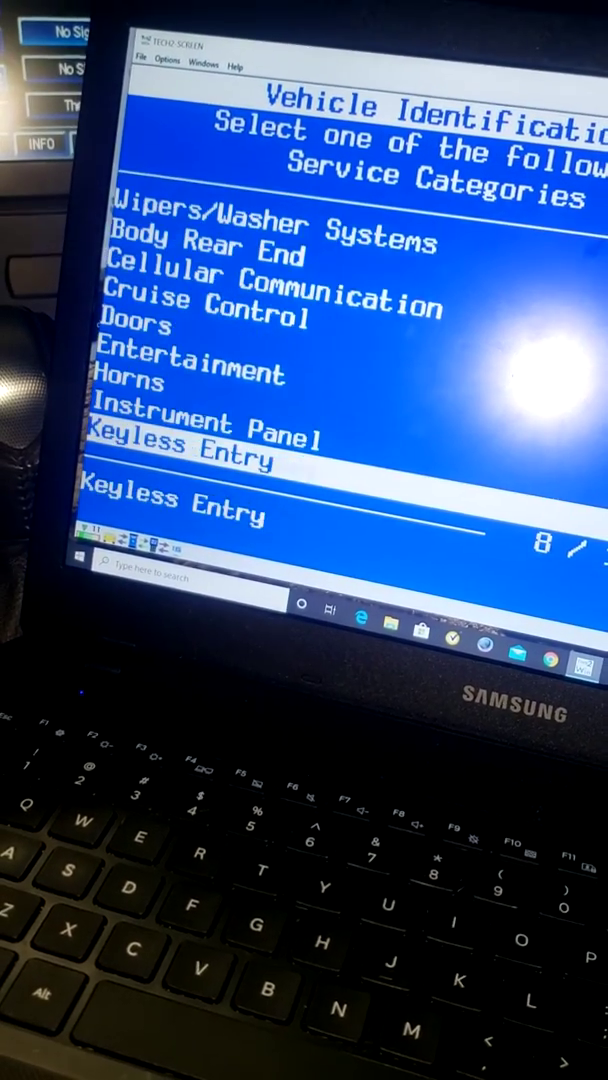
key(Down)
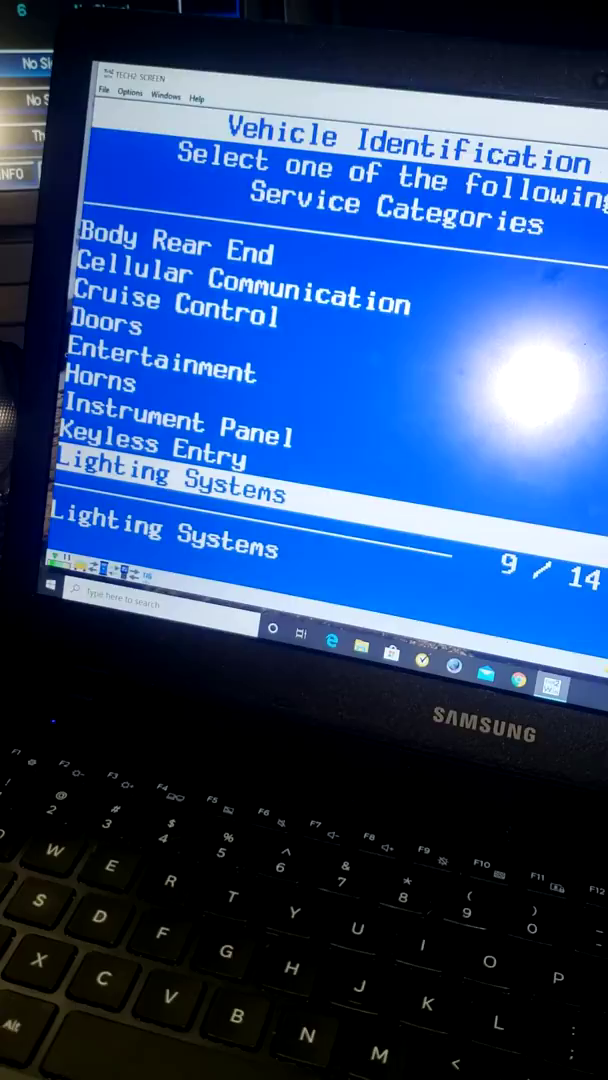